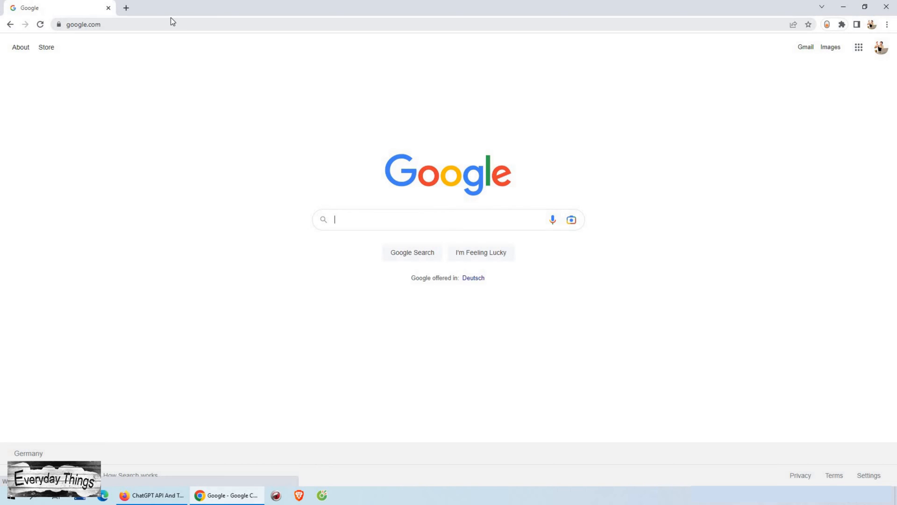
Navigate to chat.openai.com/chat and land on ChatGPT's New chat page.
type("chat.openai.com/chat")
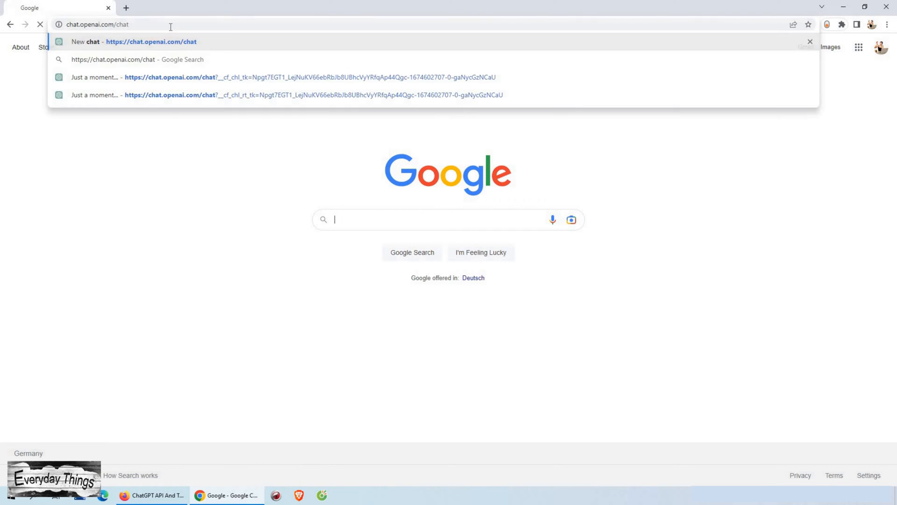
left_click(150, 41)
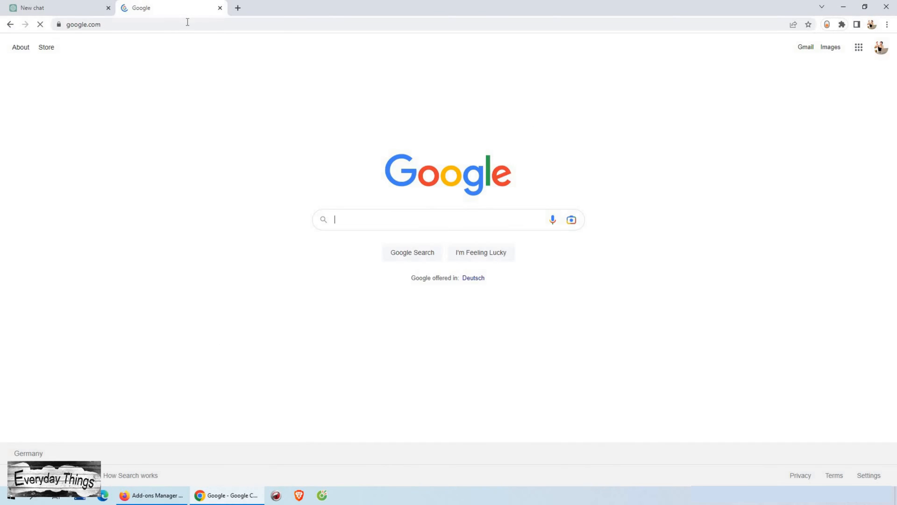
Navigate the second tab to AIPRM.com to reach the AIPRM homepage.
type("AIPRM")
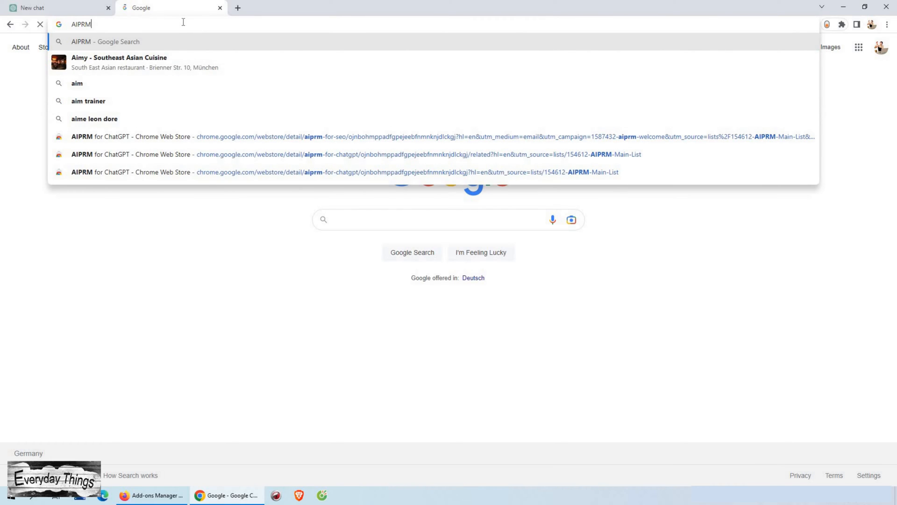
type(".com")
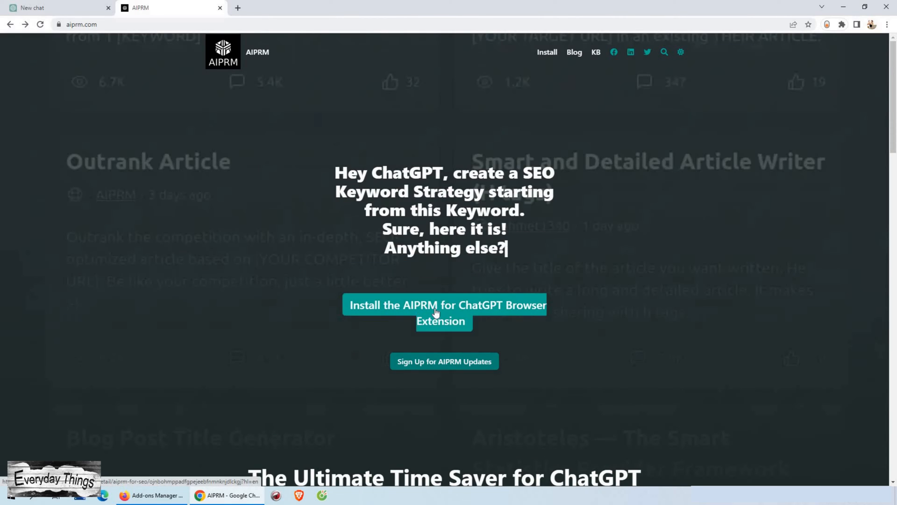
Add the AIPRM for ChatGPT extension from the Chrome Web Store and confirm installation.
left_click(444, 312)
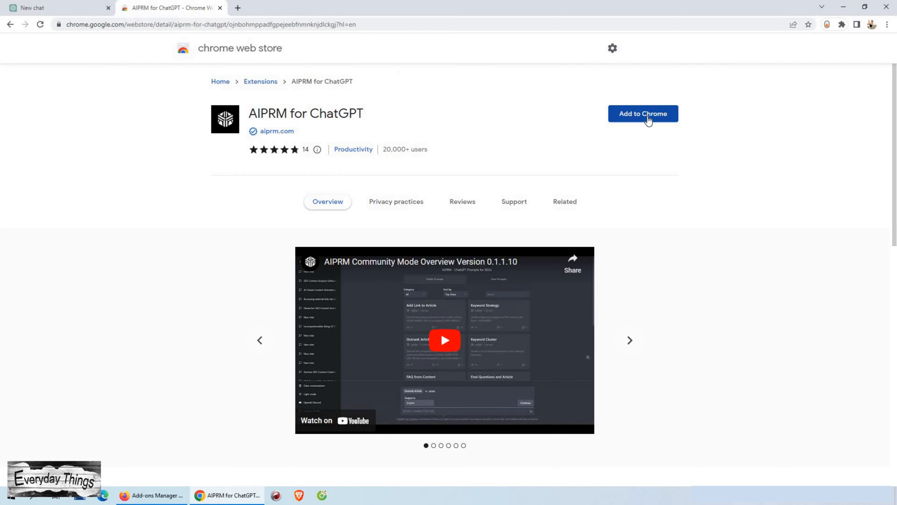
left_click(642, 113)
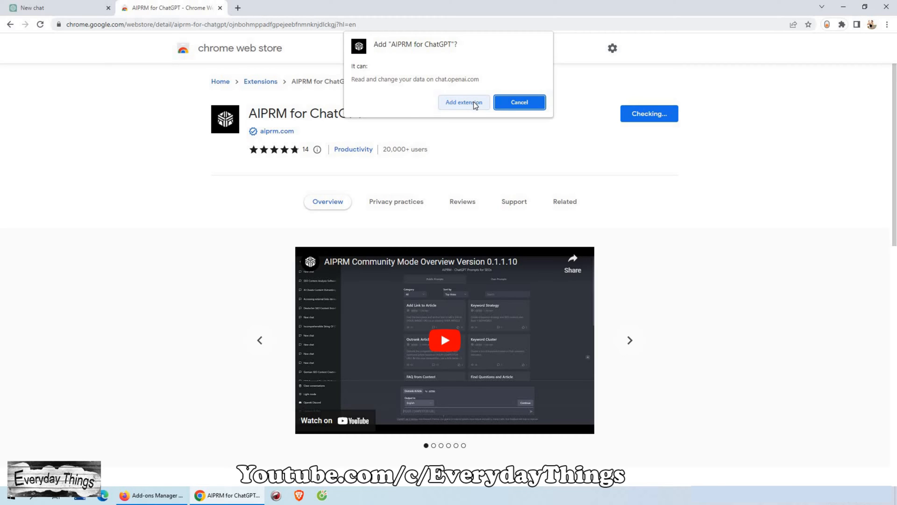
left_click(464, 102)
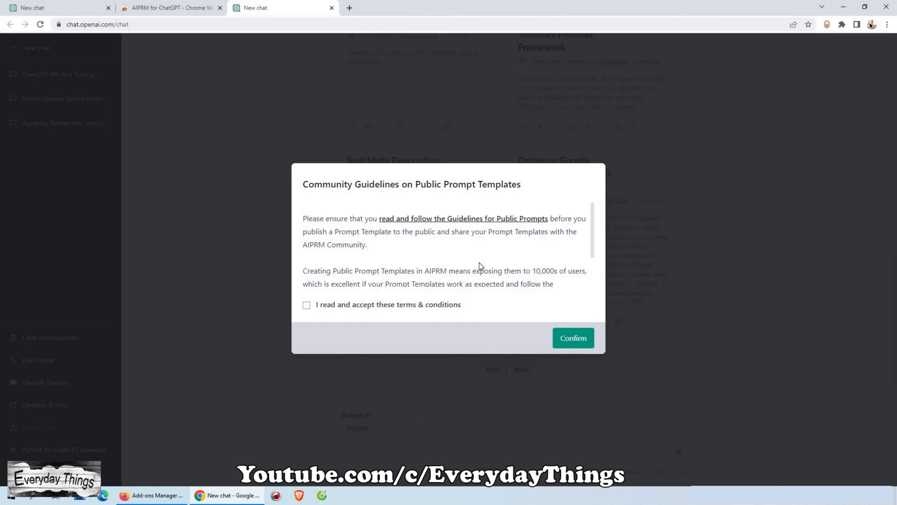
mouse_move(514, 234)
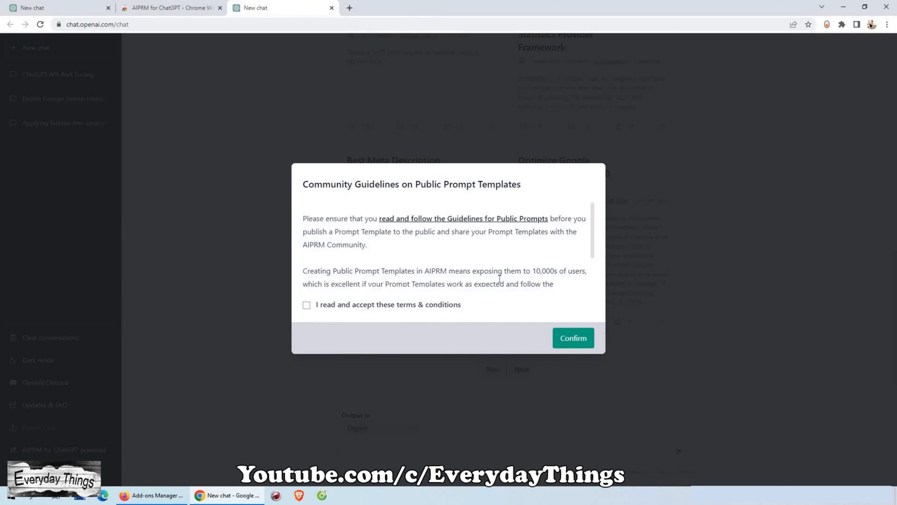
Accept AIPRM's terms & conditions for public prompt templates and confirm.
scroll("down", 3)
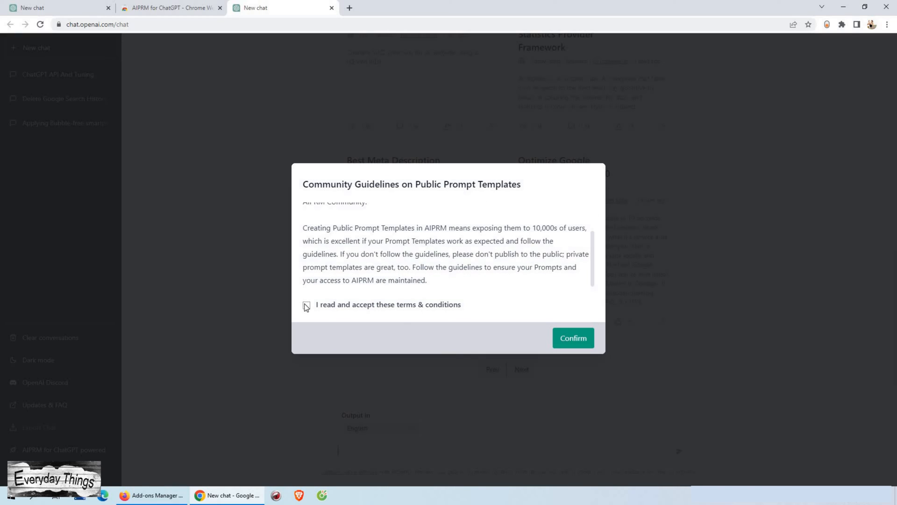
left_click(573, 337)
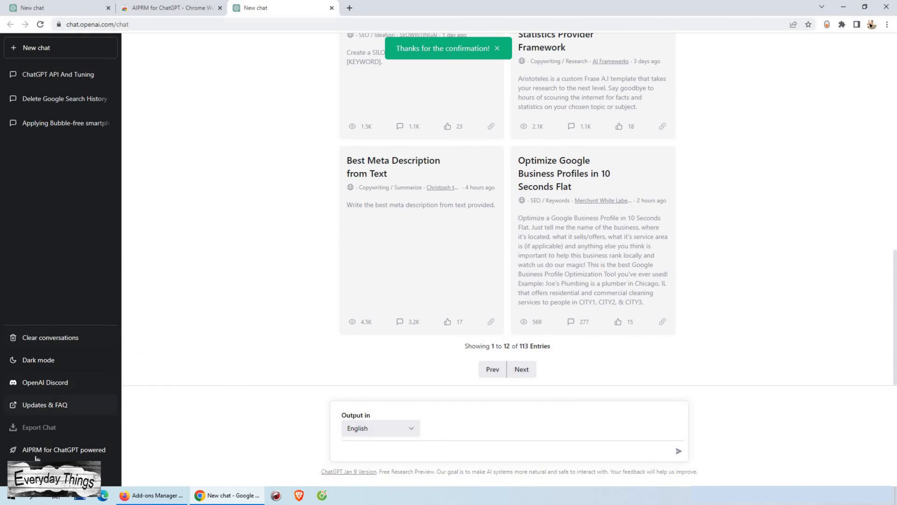
mouse_move(64, 449)
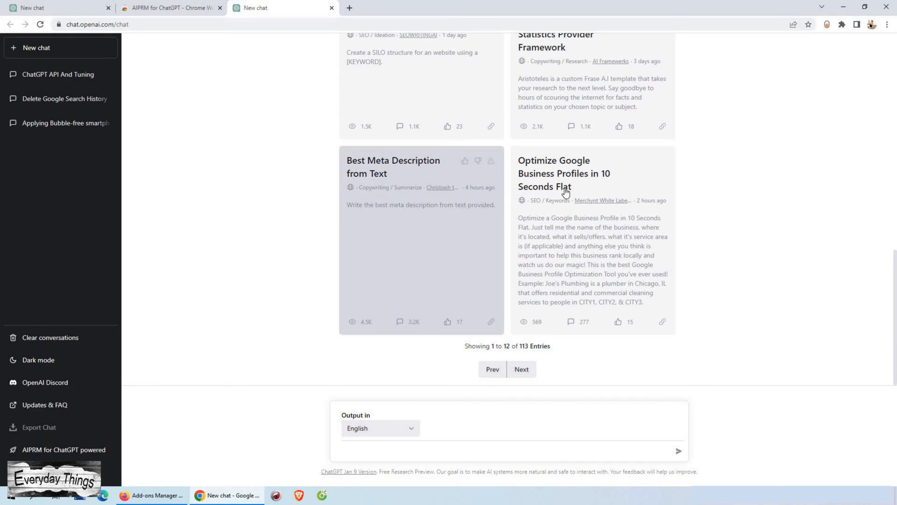
mouse_move(581, 180)
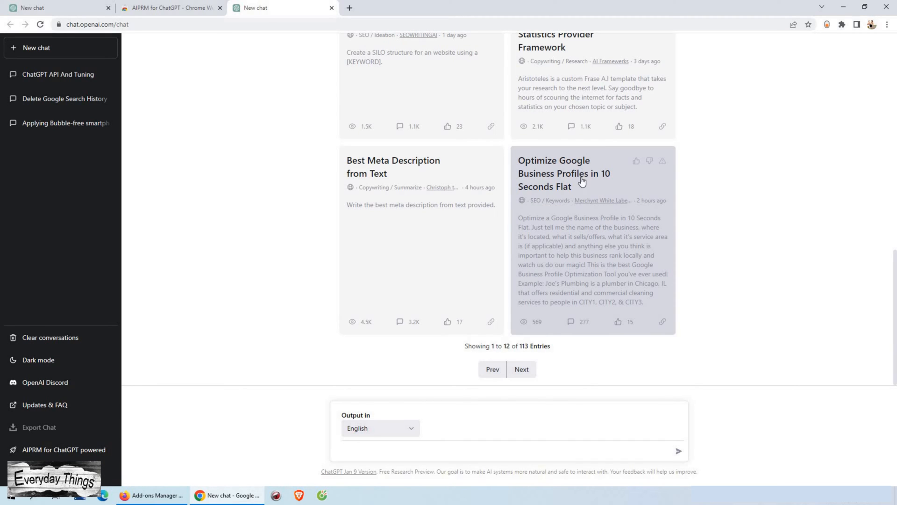
scroll("up", 3)
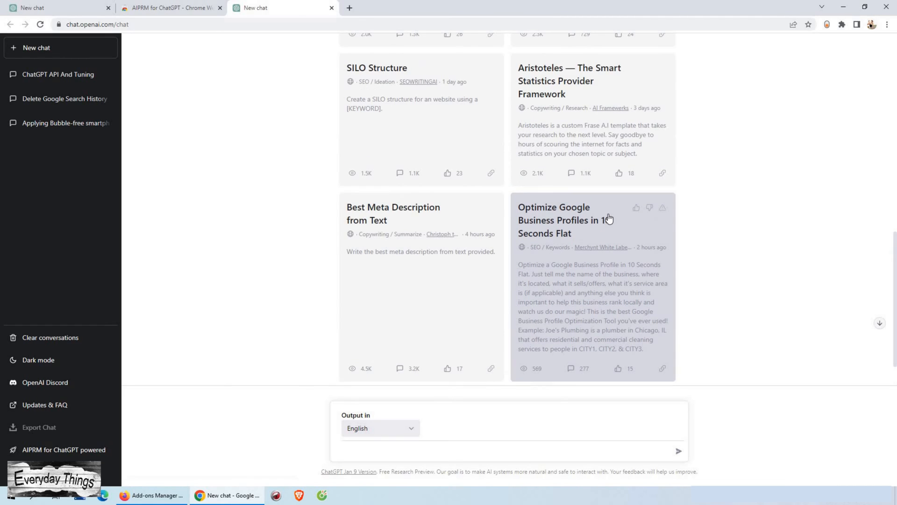
scroll("up", 3)
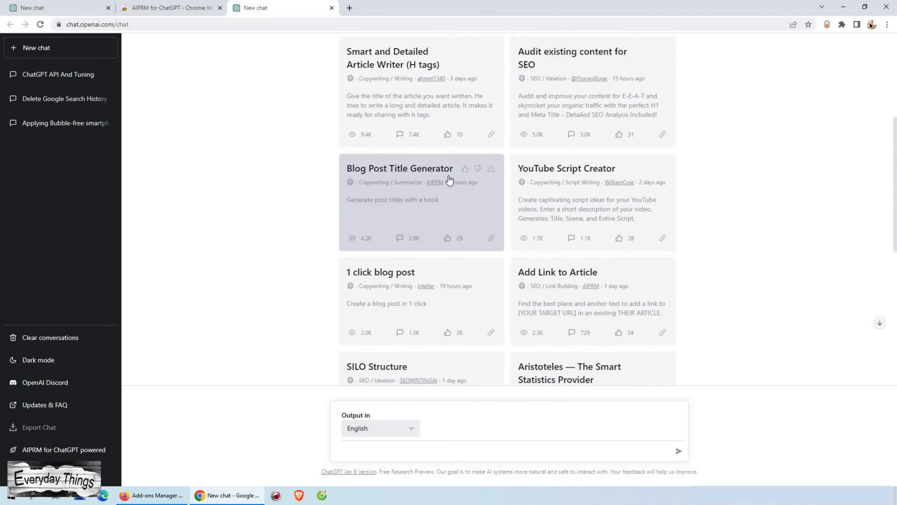
scroll("up", 3)
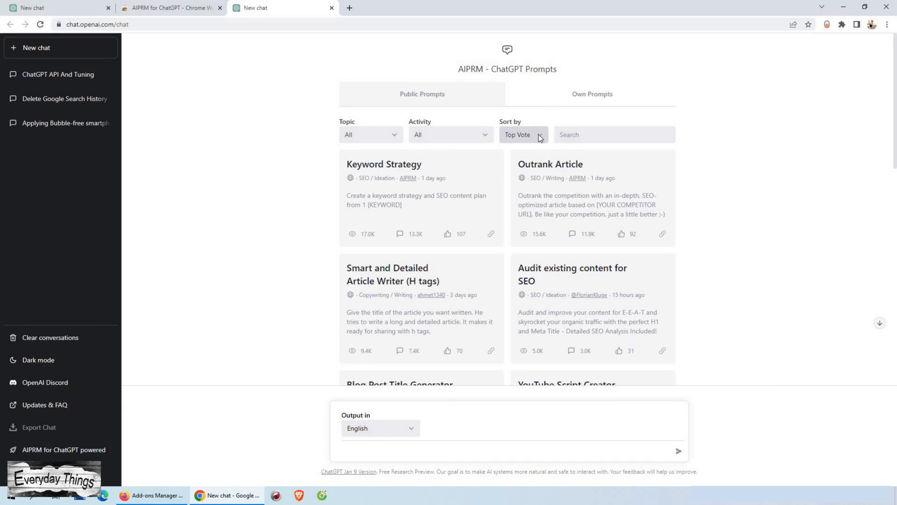
left_click(594, 94)
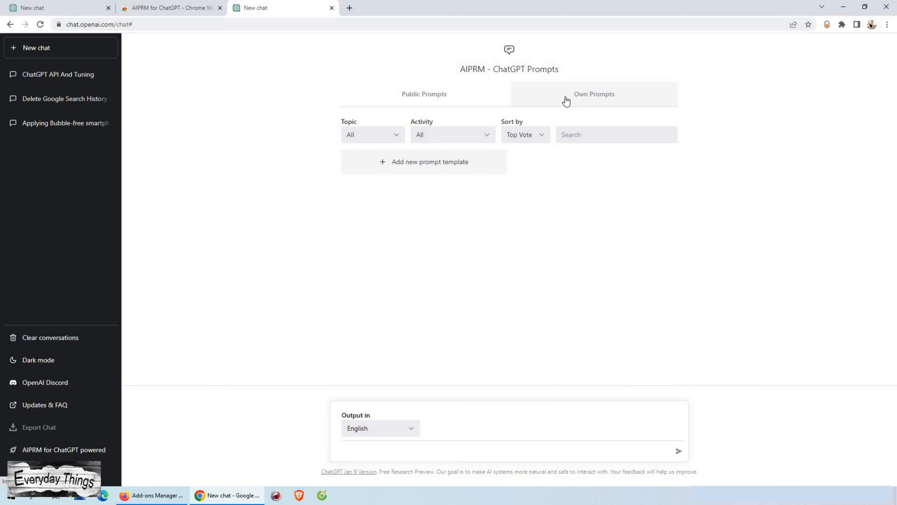
left_click(422, 94)
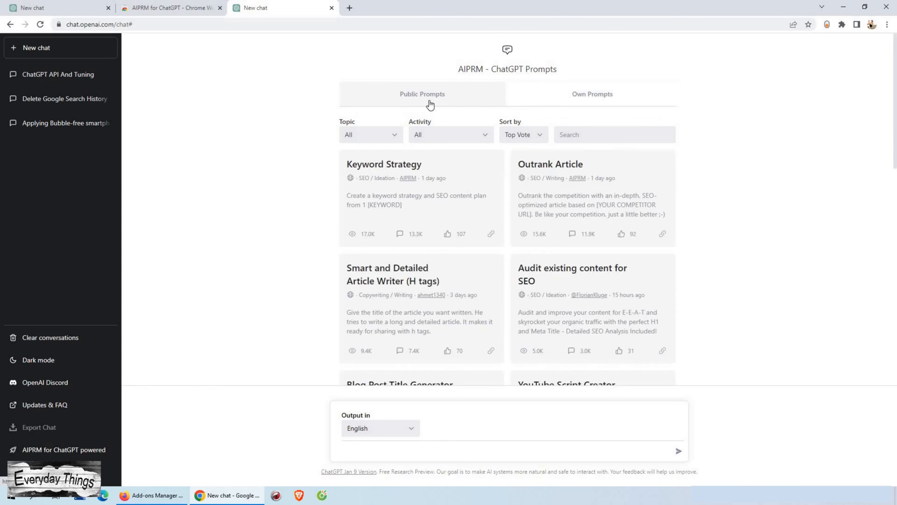
scroll("down", 3)
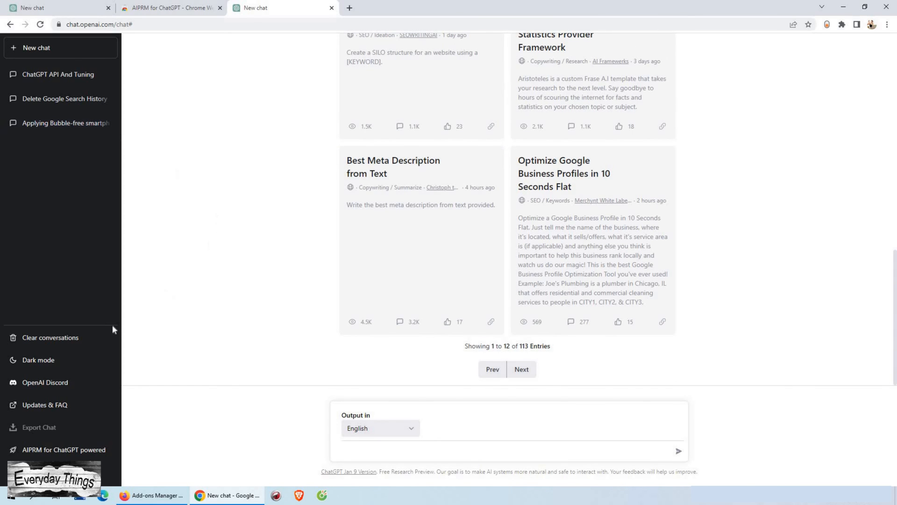
mouse_move(73, 382)
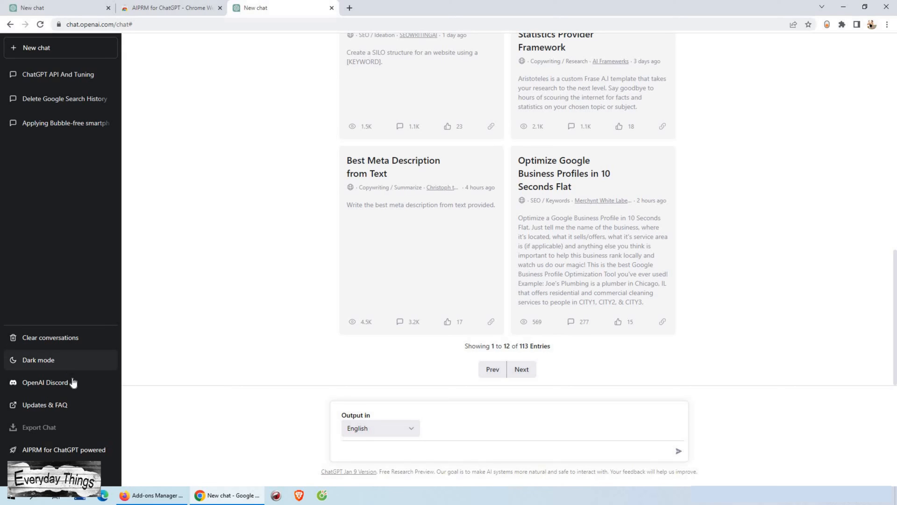
mouse_move(468, 437)
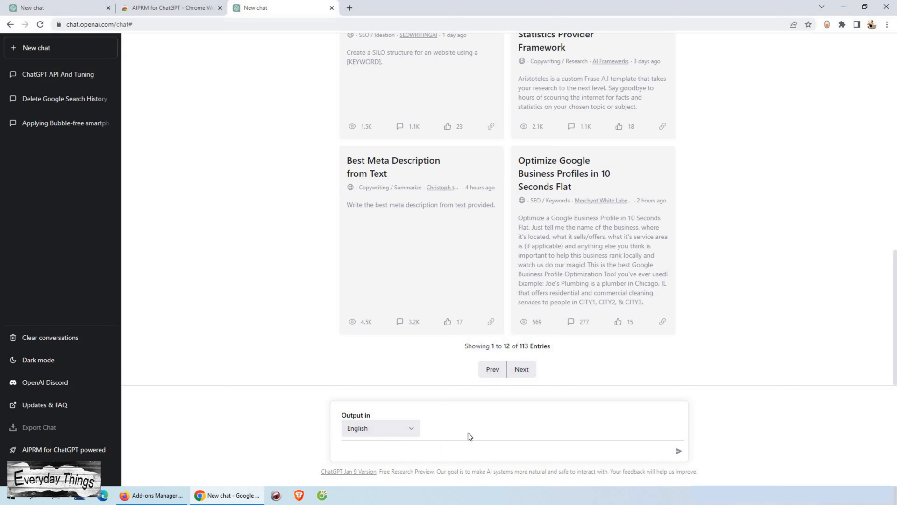
Send 'Thank you ChatGPT' and receive its 'You're welcome!' reply.
type("Thank yo")
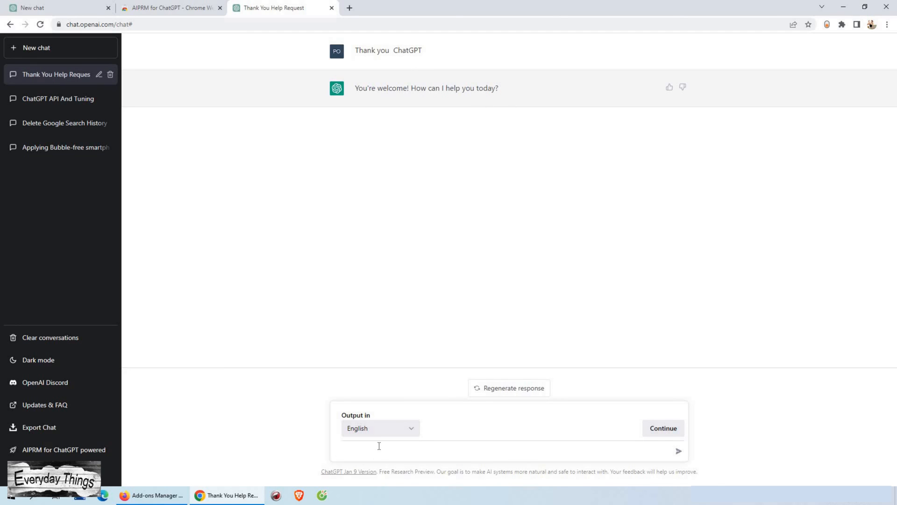
left_click(379, 451)
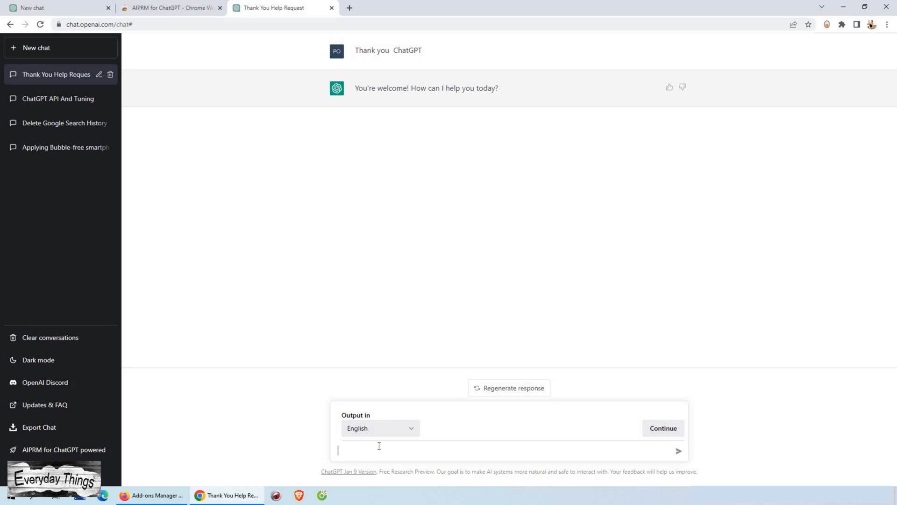